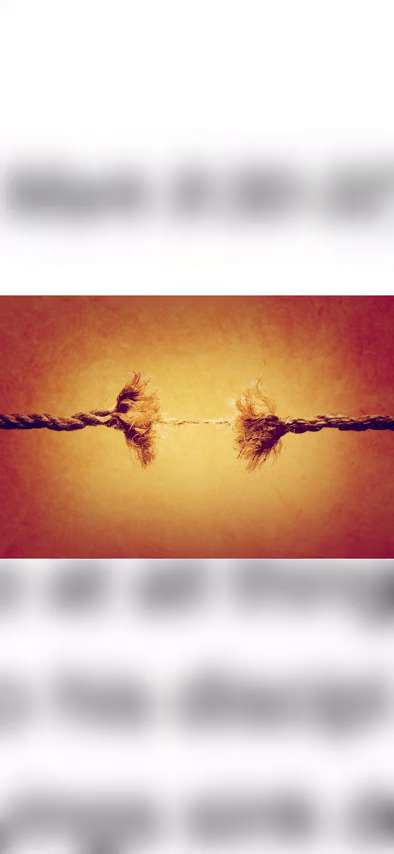
{"action": "scroll", "scroll_direction": "down", "scroll_amount": 3}
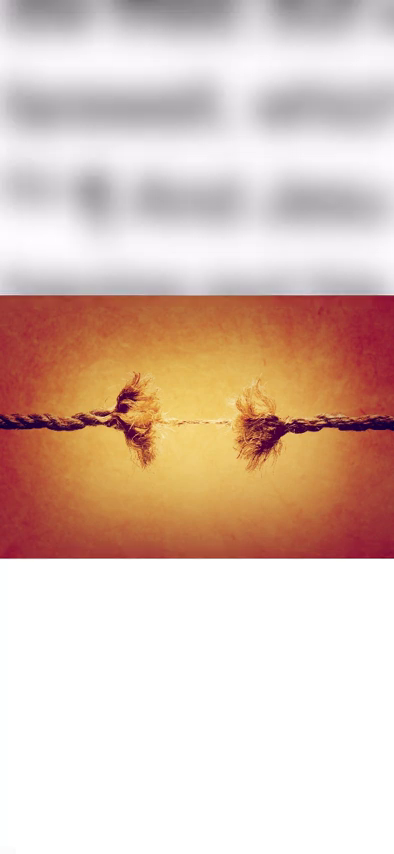
{"action": "scroll", "scroll_direction": "down", "scroll_amount": 3}
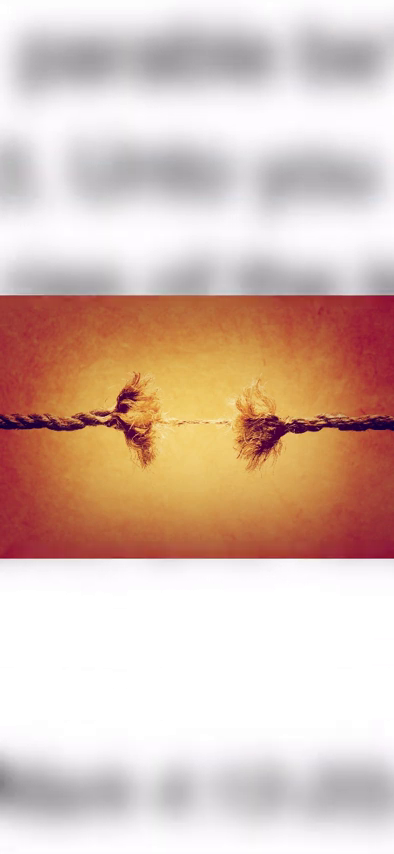
{"action": "scroll", "scroll_direction": "down", "scroll_amount": 3}
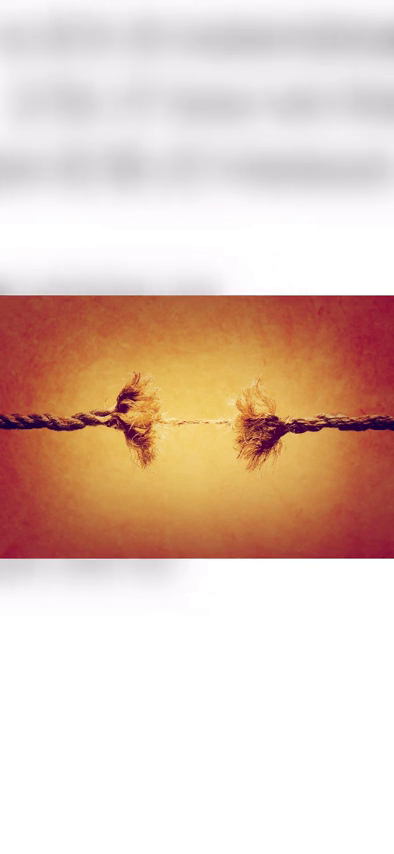
{"action": "scroll", "scroll_direction": "down", "scroll_amount": 3}
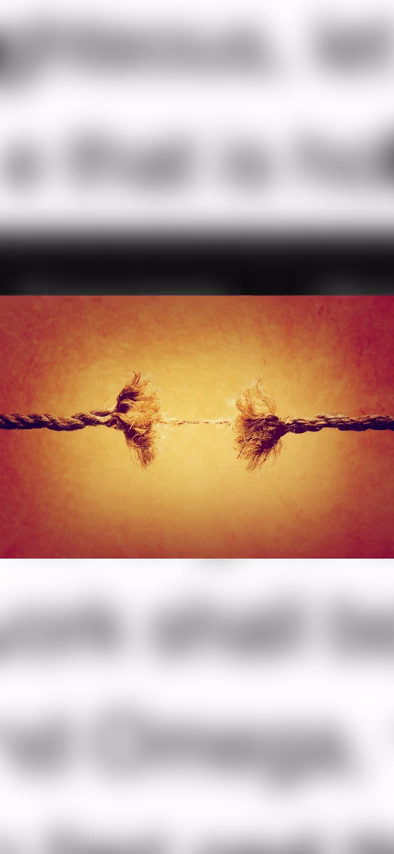
{"action": "scroll", "scroll_direction": "down", "scroll_amount": 3}
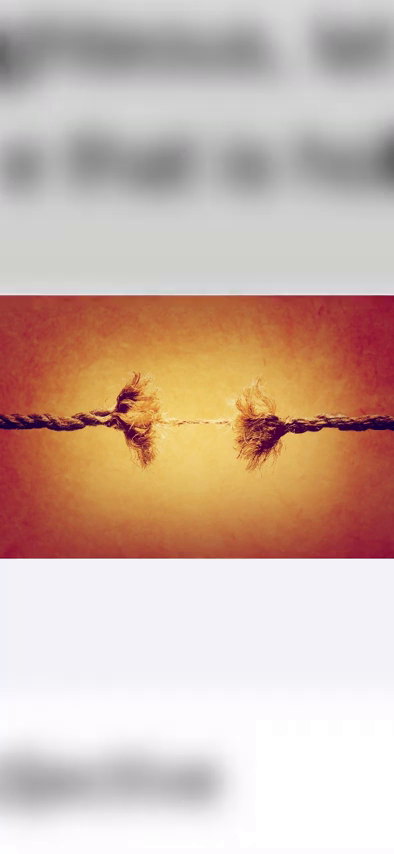
{"action": "scroll", "scroll_direction": "down", "scroll_amount": 3}
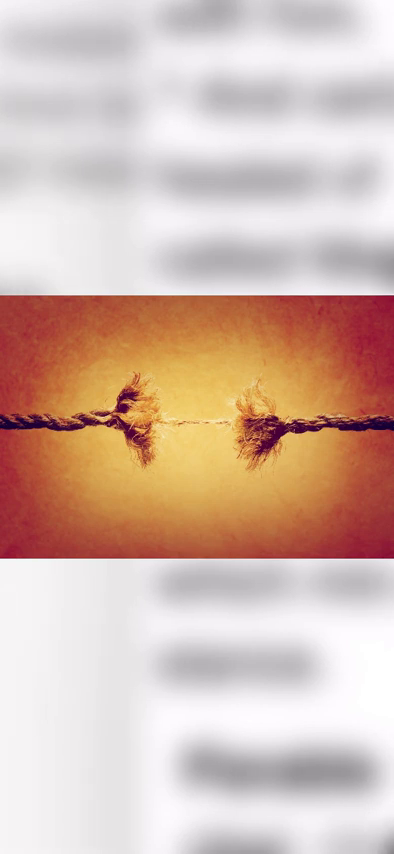
{"action": "scroll", "scroll_direction": "down", "scroll_amount": 3}
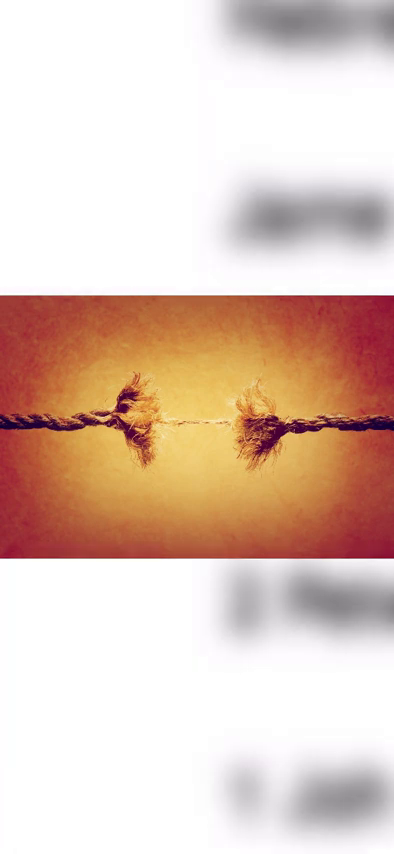
{"action": "scroll", "scroll_direction": "down", "scroll_amount": 3}
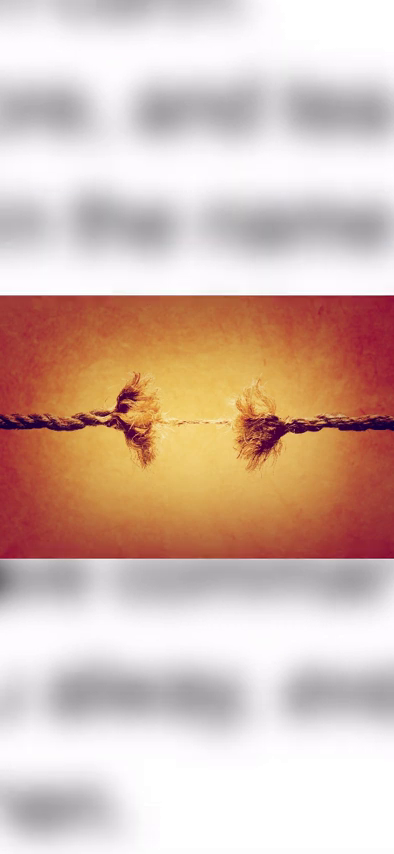
{"action": "scroll", "scroll_direction": "down", "scroll_amount": 3}
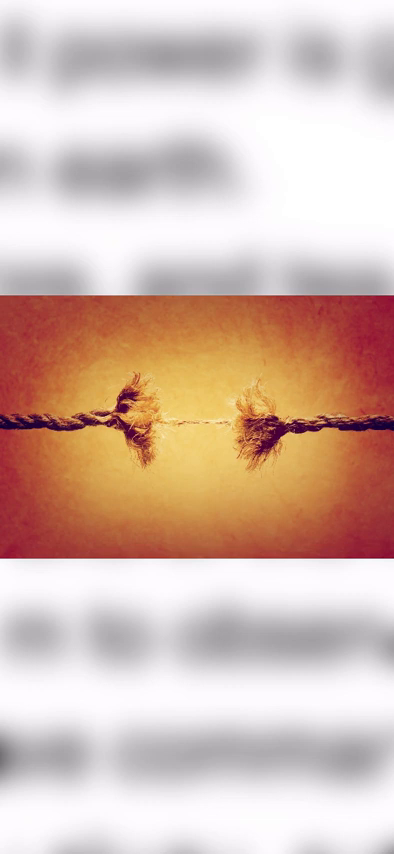
{"action": "scroll", "scroll_direction": "down", "scroll_amount": 3}
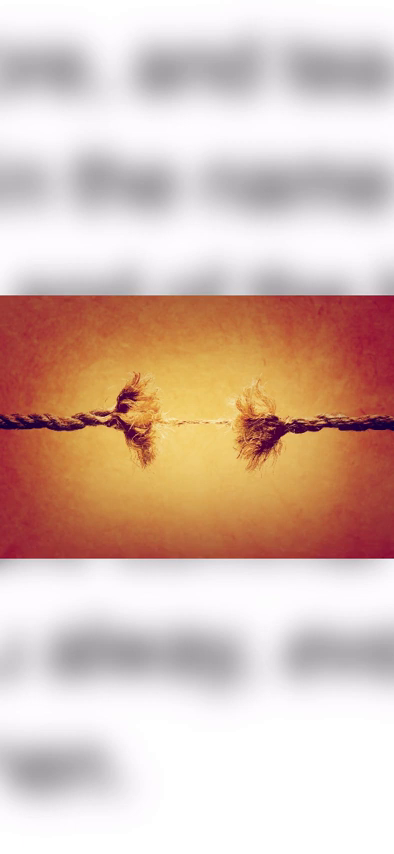
{"action": "scroll", "scroll_direction": "down", "scroll_amount": 3}
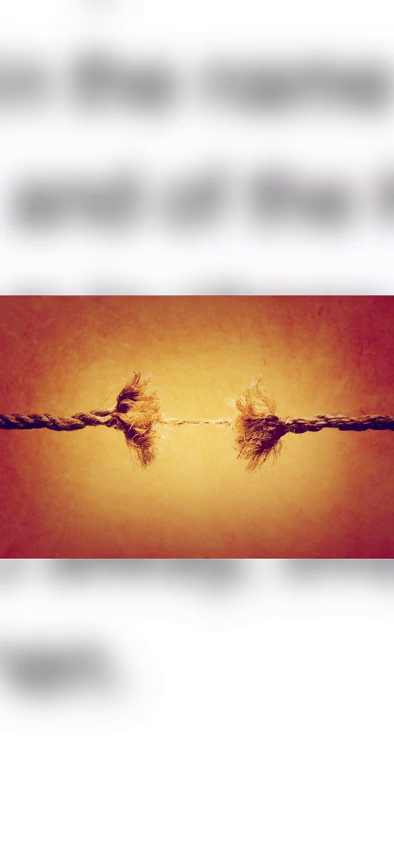
{"action": "scroll", "scroll_direction": "down", "scroll_amount": 3}
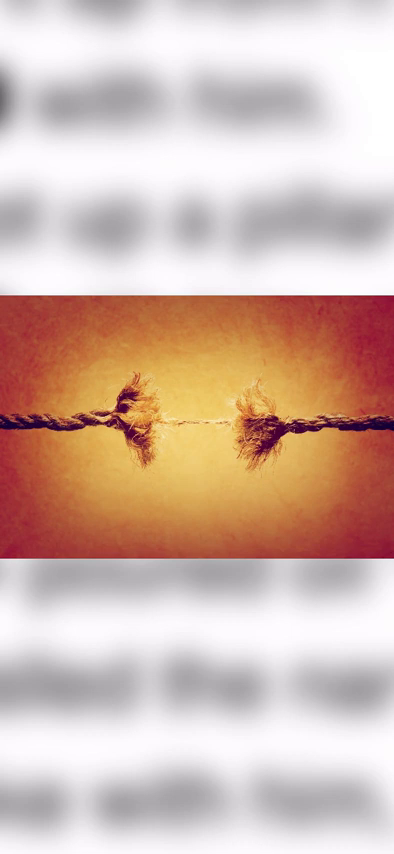
{"action": "scroll", "scroll_direction": "down", "scroll_amount": 3}
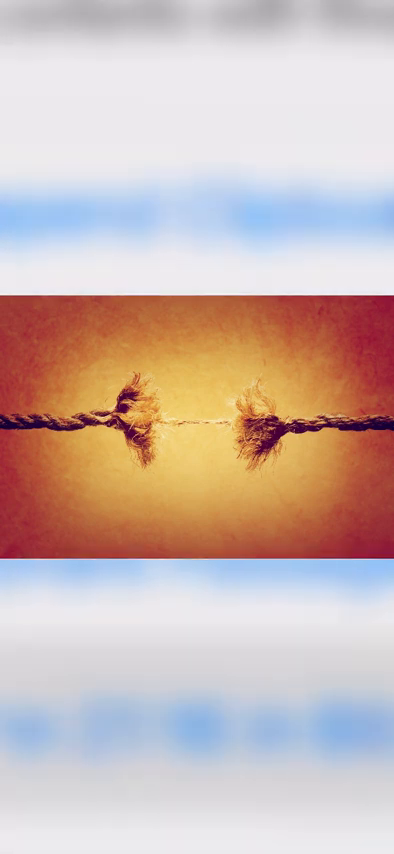
{"action": "scroll", "scroll_direction": "down", "scroll_amount": 3}
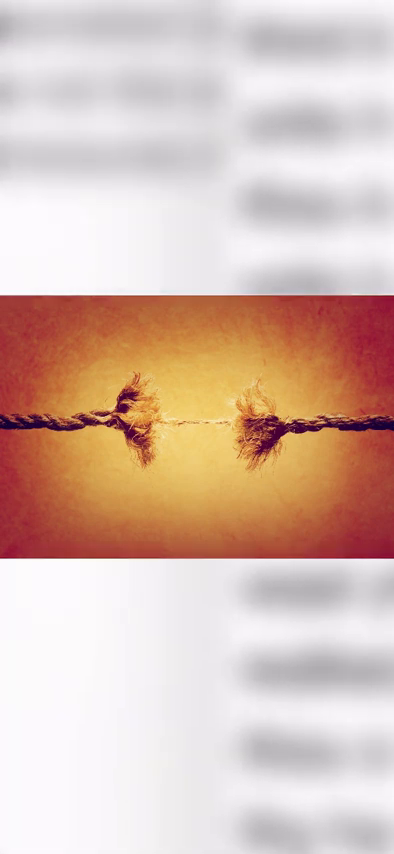
{"action": "scroll", "scroll_direction": "down", "scroll_amount": 3}
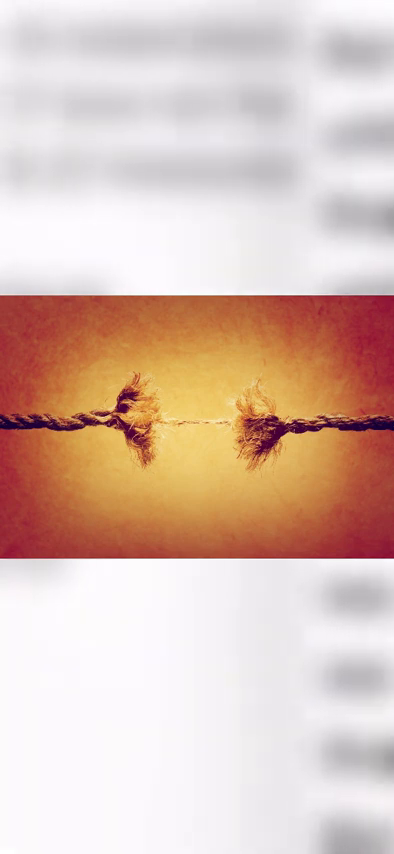
{"action": "scroll", "scroll_direction": "down", "scroll_amount": 3}
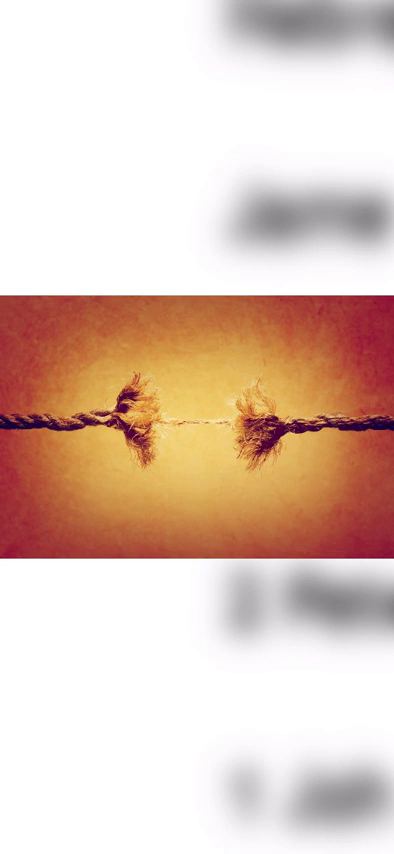
{"action": "scroll", "scroll_direction": "down", "scroll_amount": 3}
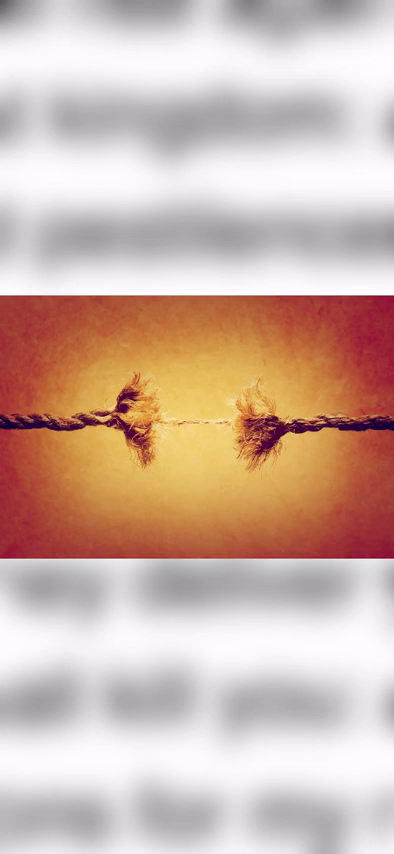
{"action": "scroll", "scroll_direction": "down", "scroll_amount": 3}
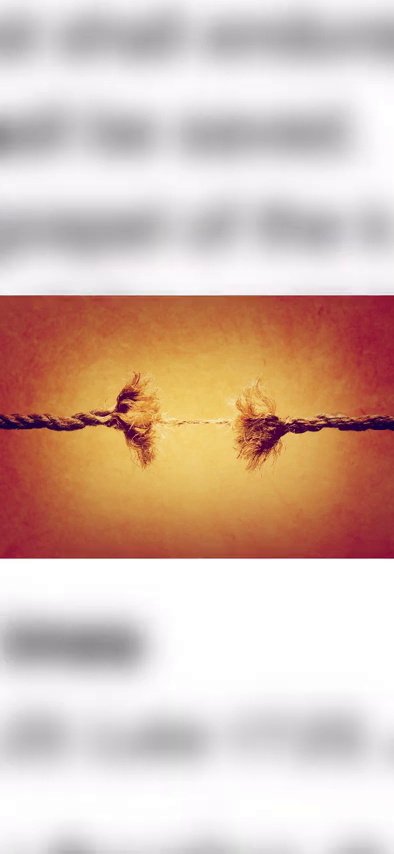
{"action": "scroll", "scroll_direction": "down", "scroll_amount": 3}
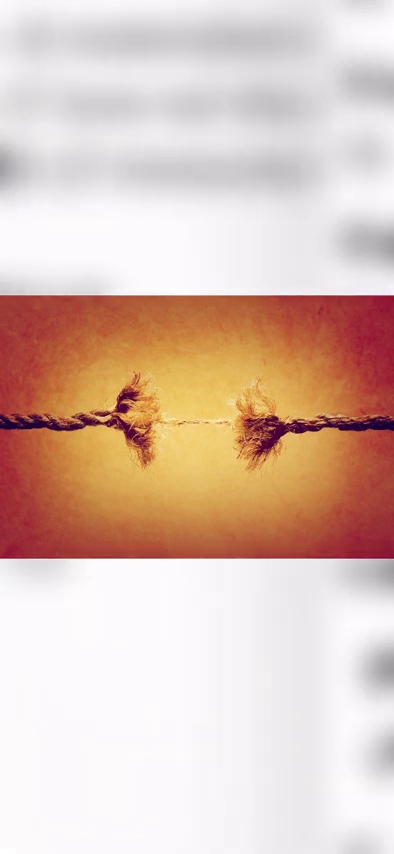